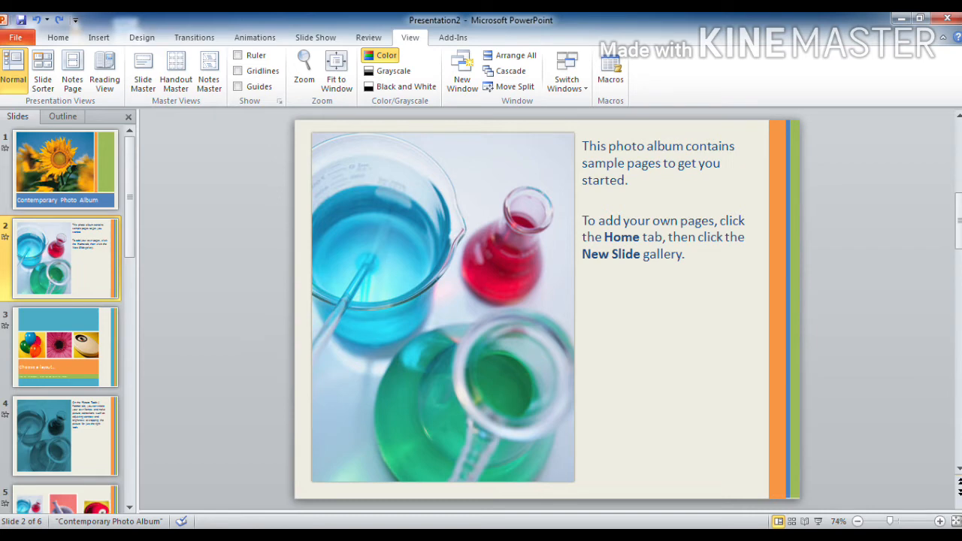
- Open the context menu for the slide 2 chemistry photo thumbnail
{"action": "right_click", "coordinate": [64, 256]}
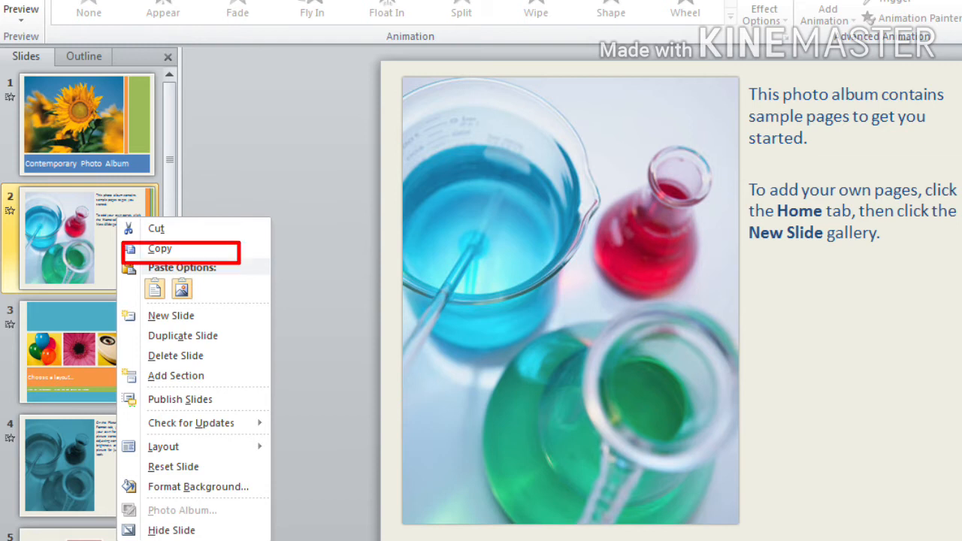
{"action": "mouse_move", "coordinate": [182, 335]}
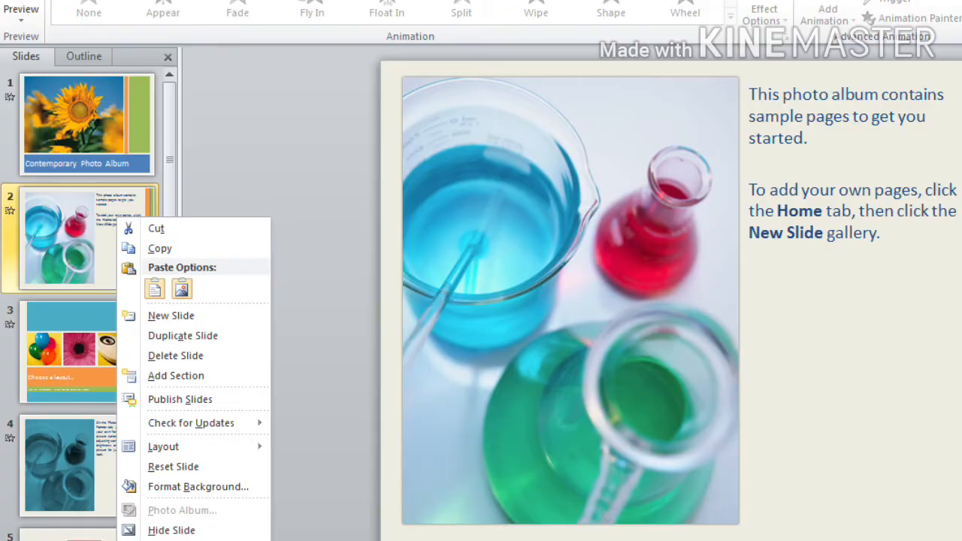
- Duplicate the chemistry photo slide and select the new slide 3 copy
{"action": "left_click", "coordinate": [182, 335]}
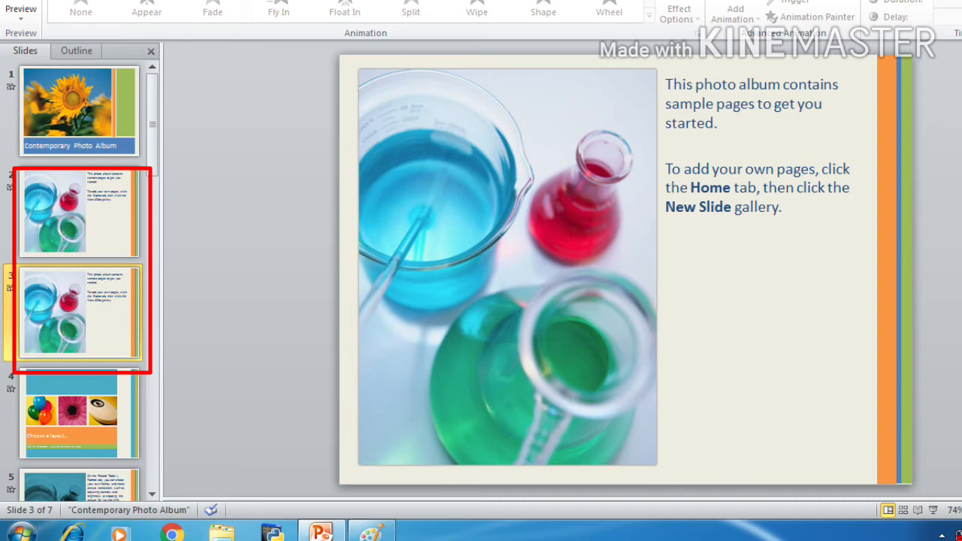
{"action": "left_click", "coordinate": [79, 312]}
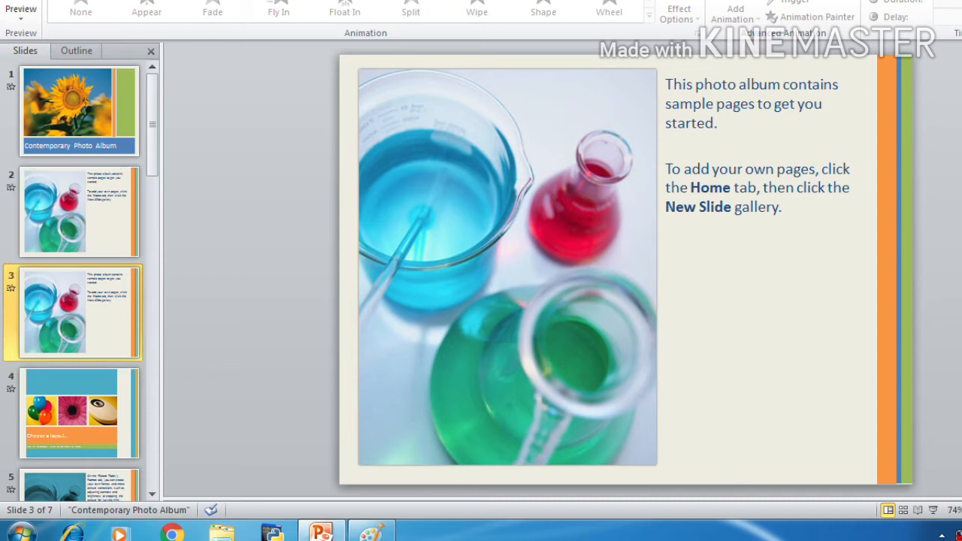
- Open the context menu for the duplicated chemistry slide to copy it
{"action": "right_click", "coordinate": [59, 192]}
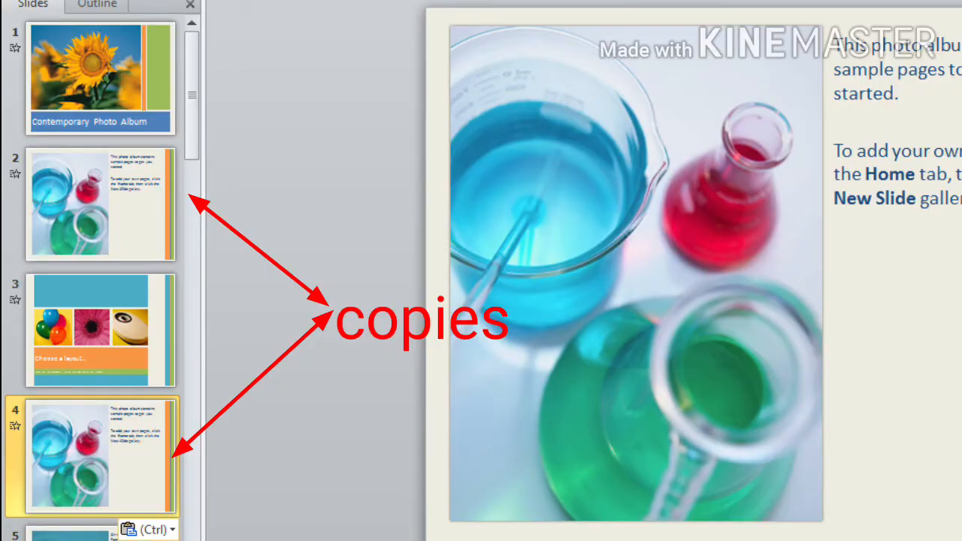
- Open the context menu for the extra chemistry slide copy to delete it
{"action": "right_click", "coordinate": [86, 200]}
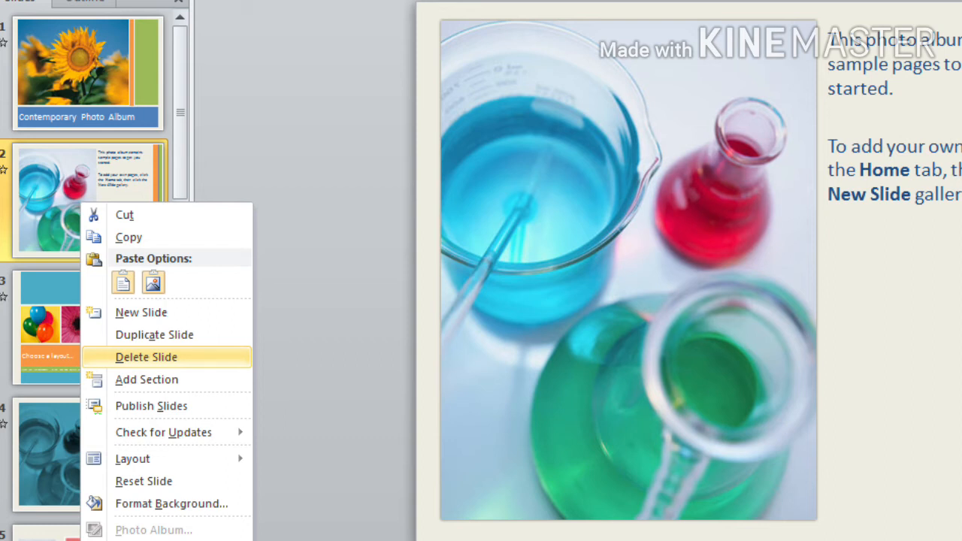
{"action": "mouse_move", "coordinate": [145, 357]}
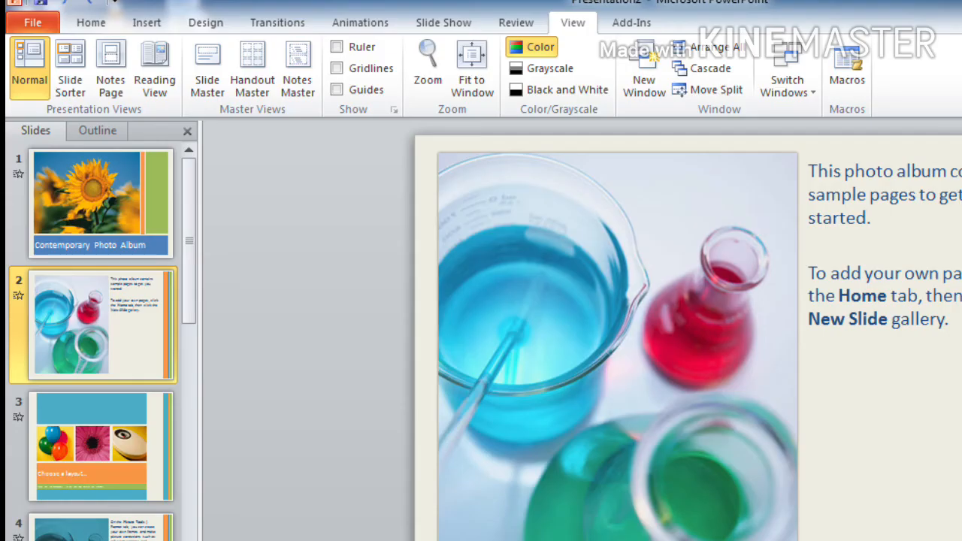
- Show the View ribbon's Presentation Views group
{"action": "left_click", "coordinate": [28, 67]}
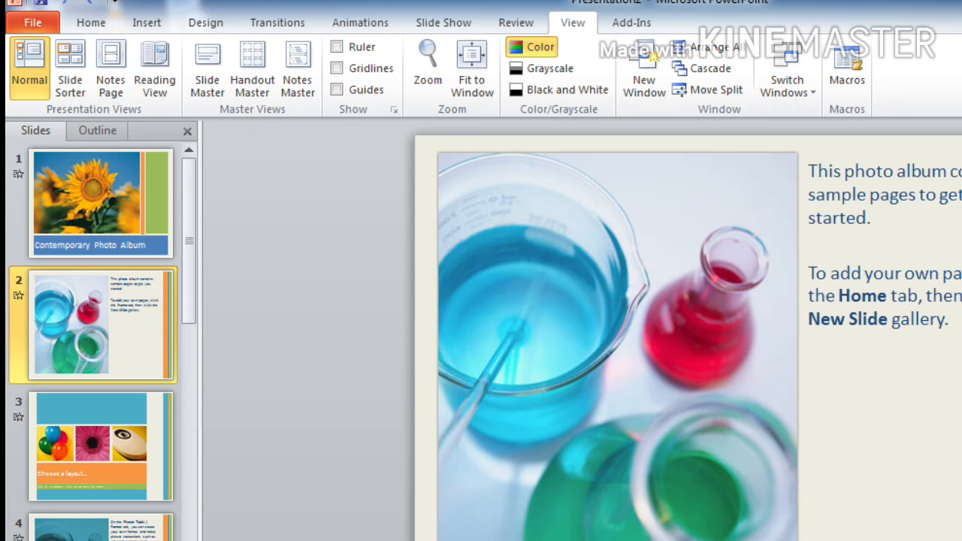
- Switch to Slide Sorter view, then to Notes Page view
{"action": "left_click", "coordinate": [67, 67]}
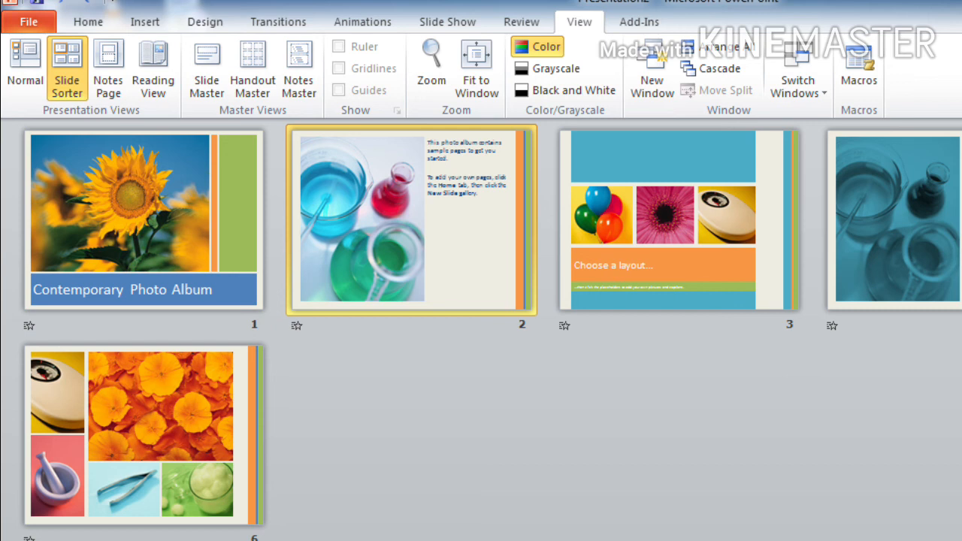
{"action": "left_click", "coordinate": [107, 68]}
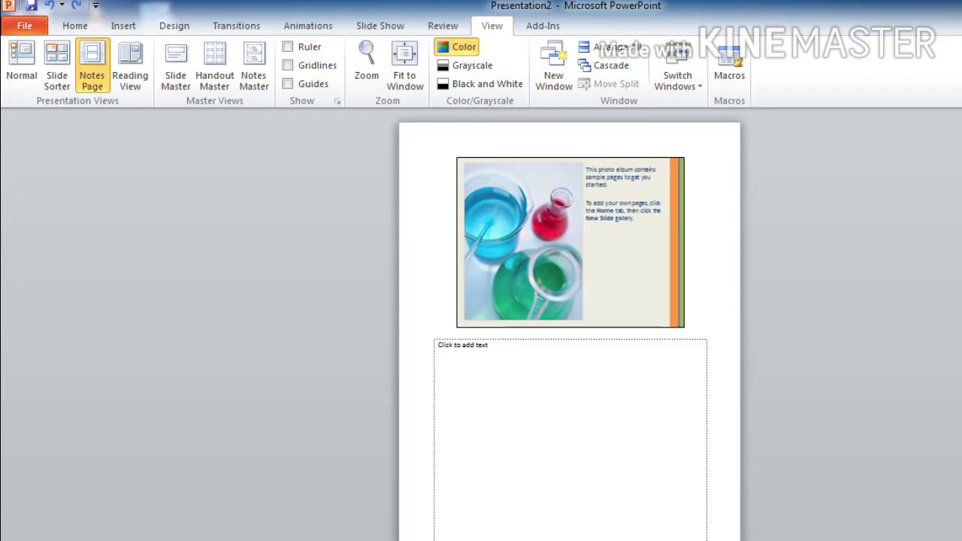